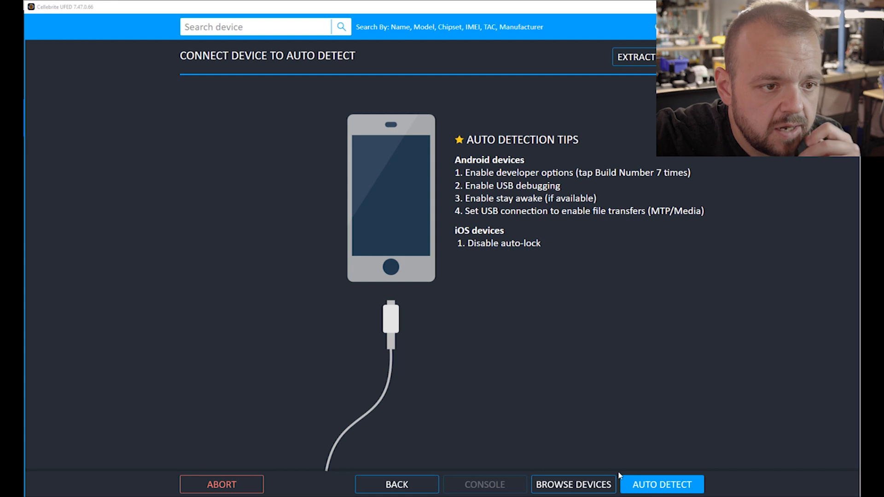
- Auto-detect the Samsung Galaxy Note 8 and start a Disable/Re-Enable User Lock extraction
{"action": "left_click", "coordinate": [662, 484]}
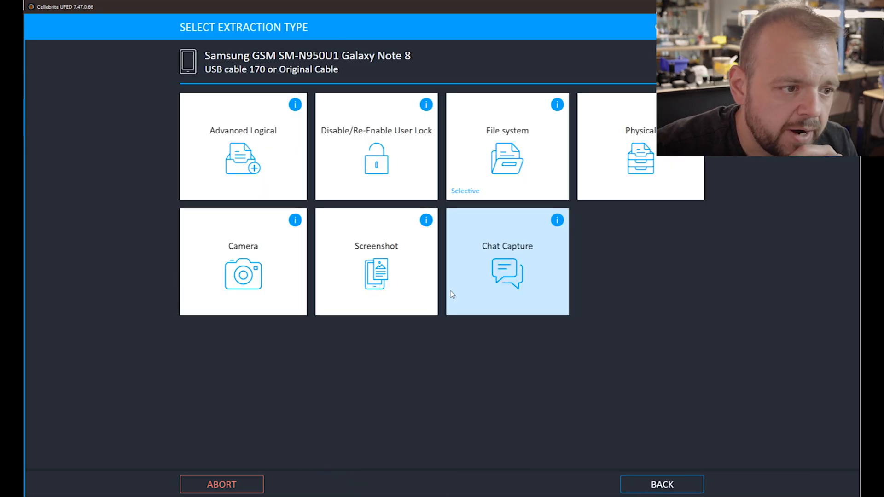
{"action": "left_click", "coordinate": [375, 146]}
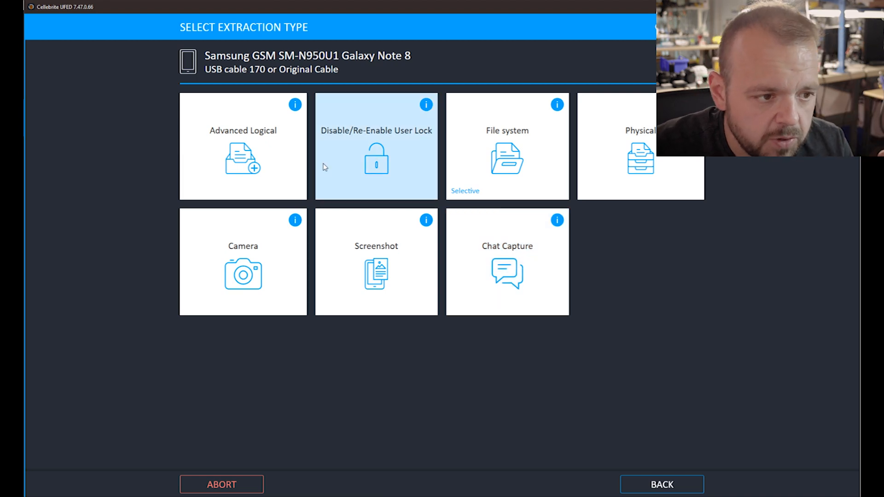
{"action": "left_click", "coordinate": [376, 146]}
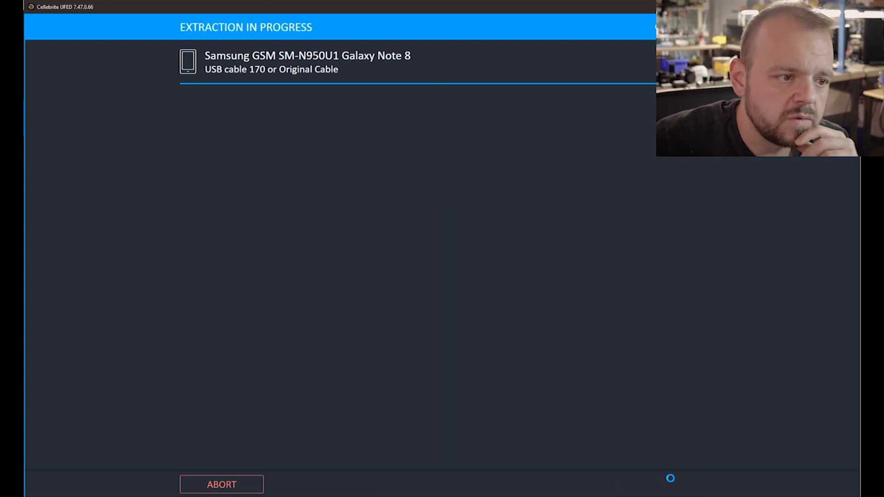